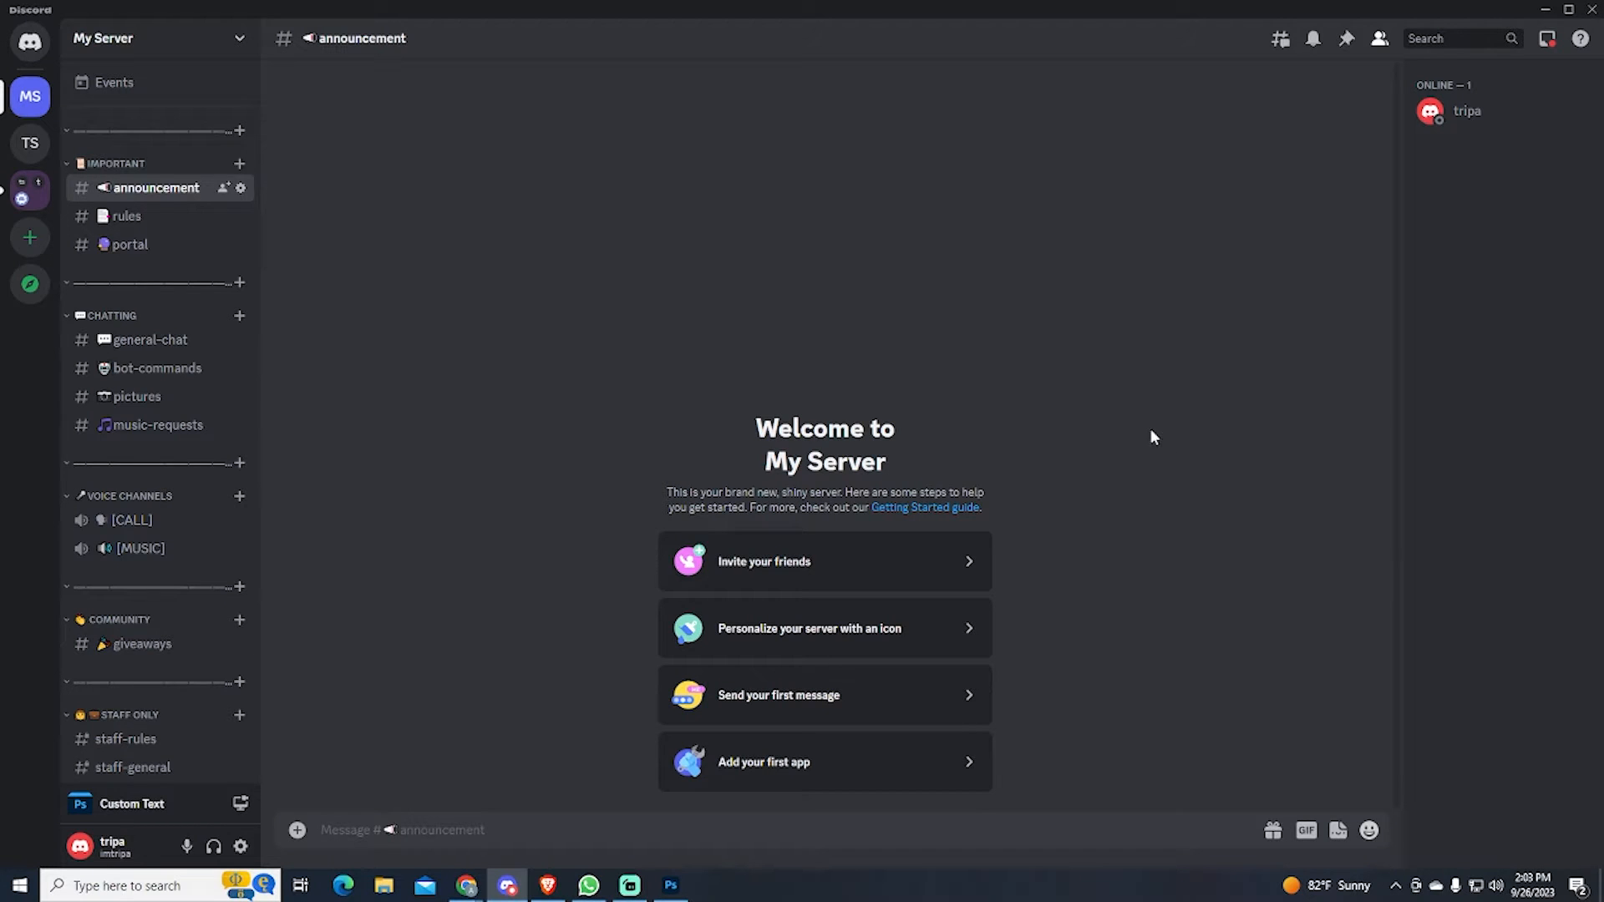
mouse_move(1124, 428)
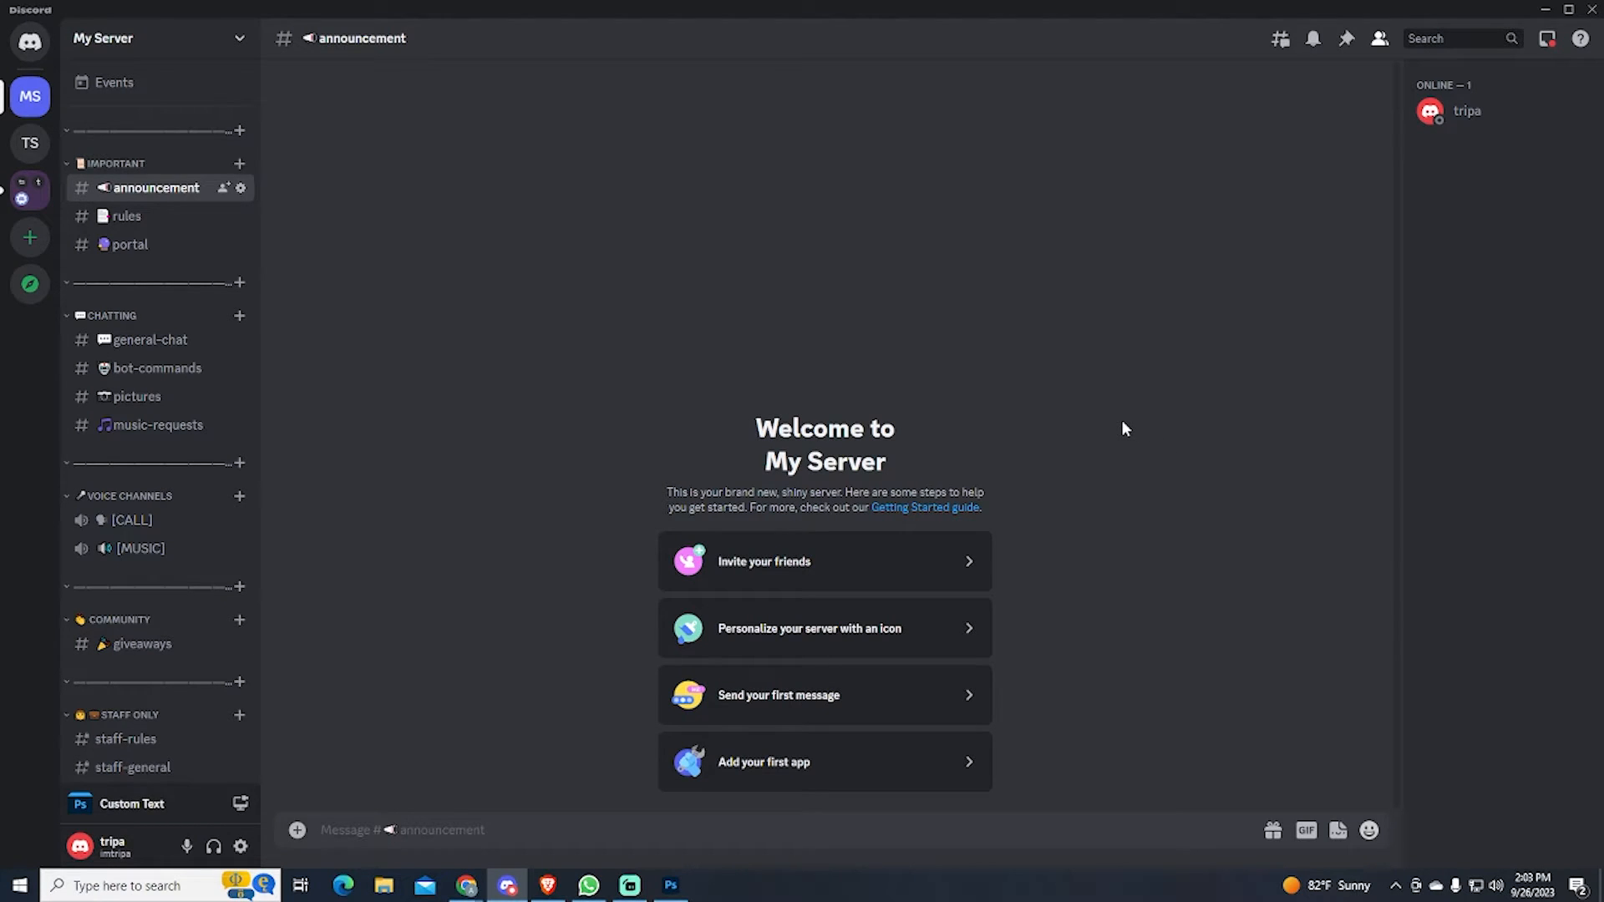
mouse_move(826, 300)
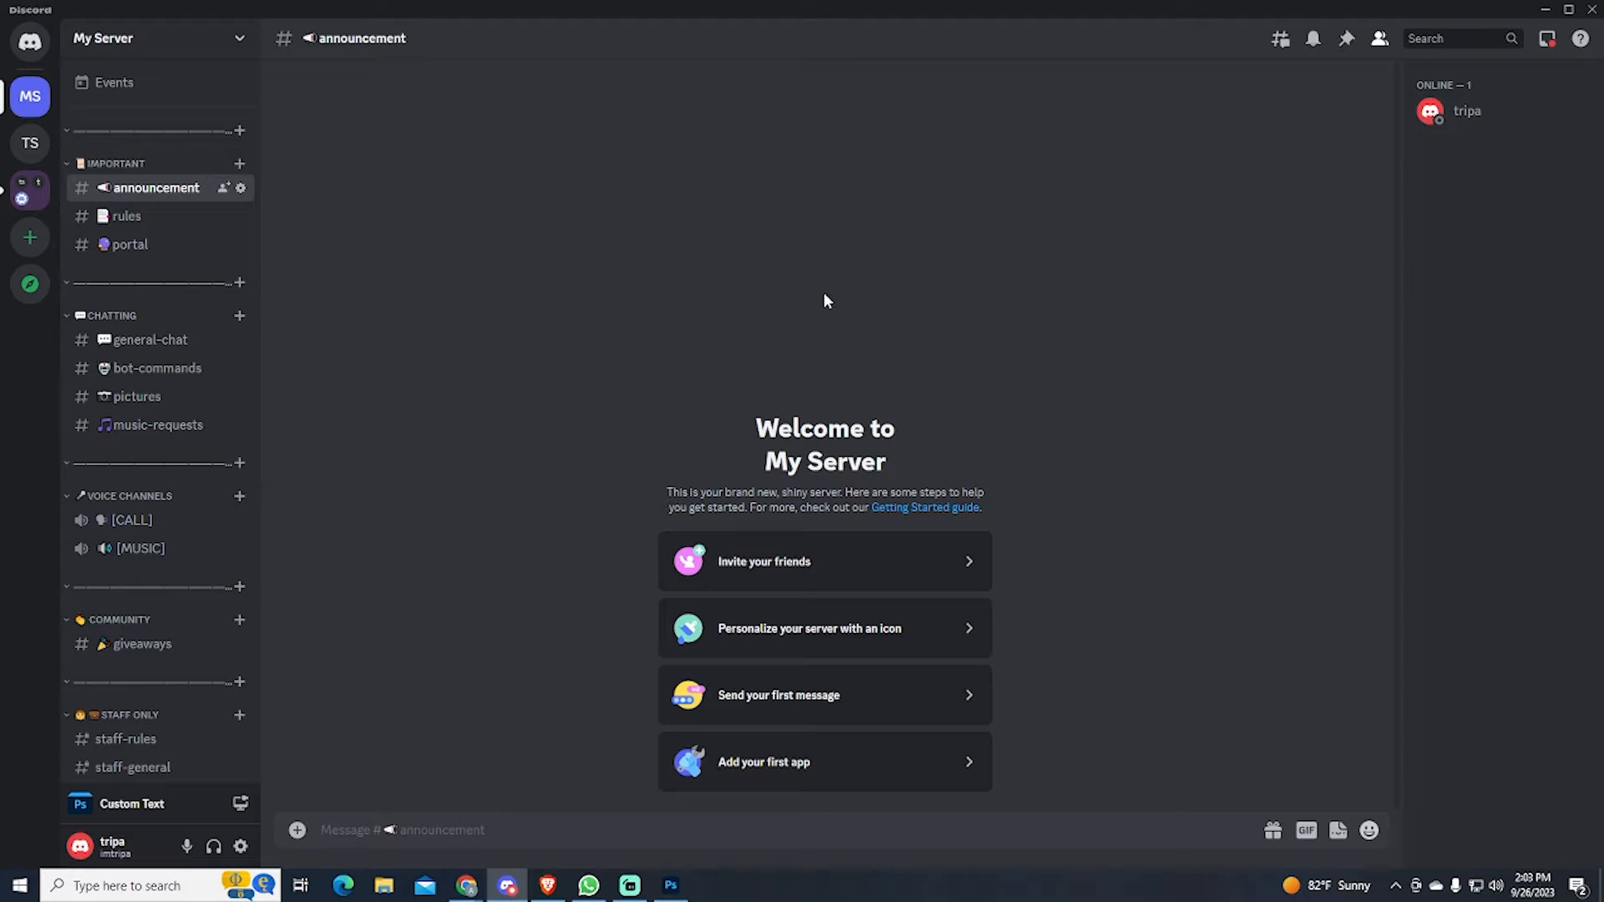
mouse_move(426, 653)
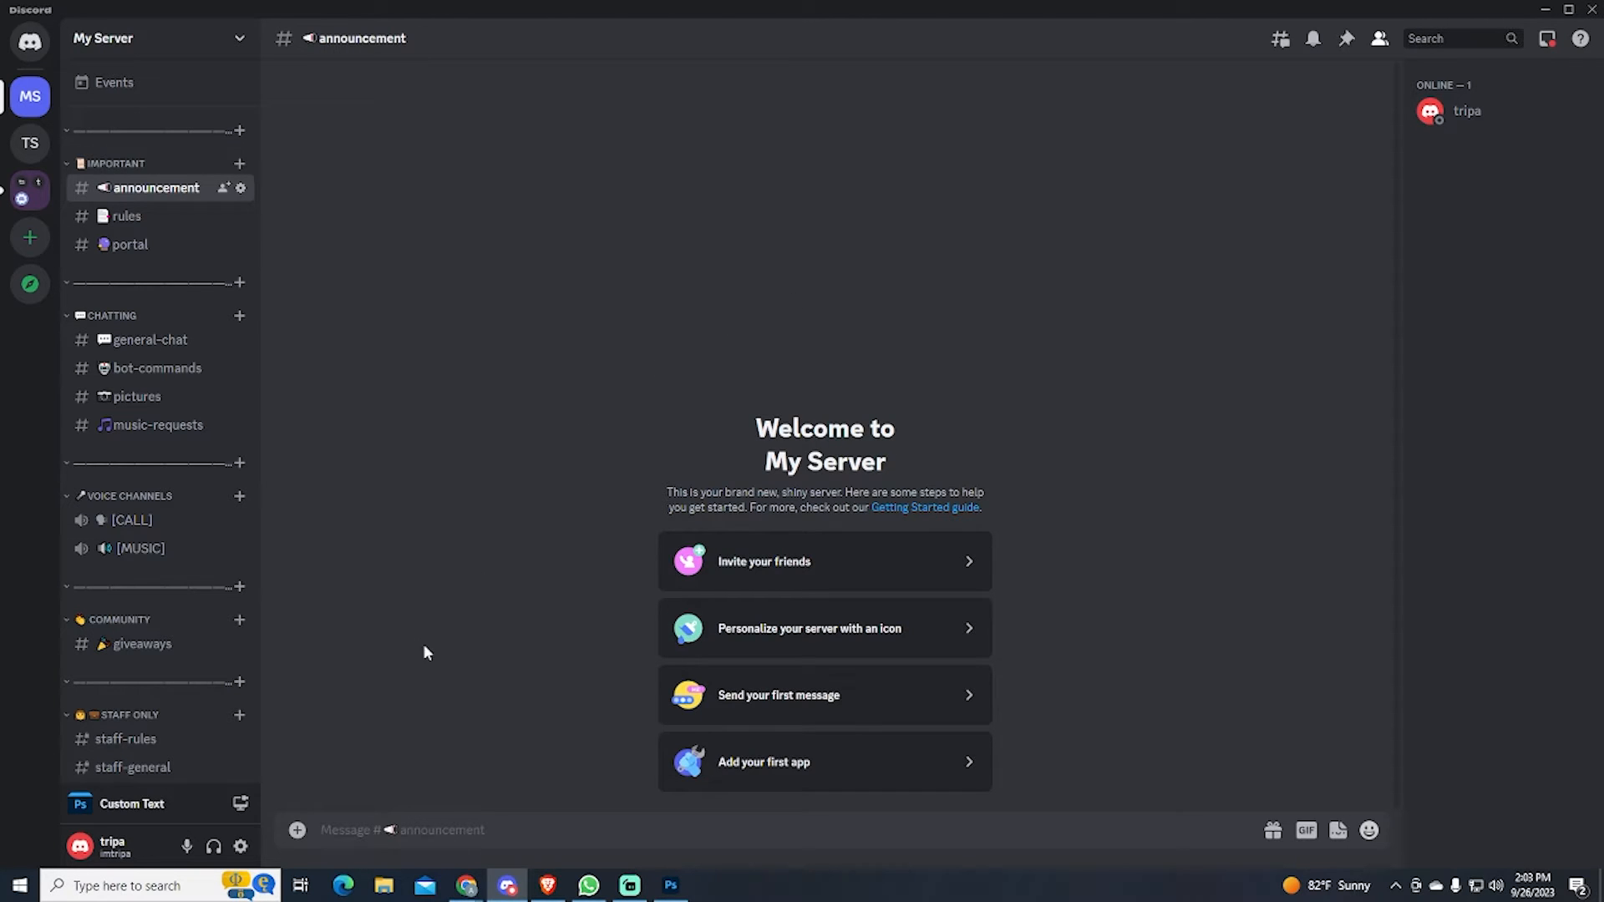
mouse_move(241, 847)
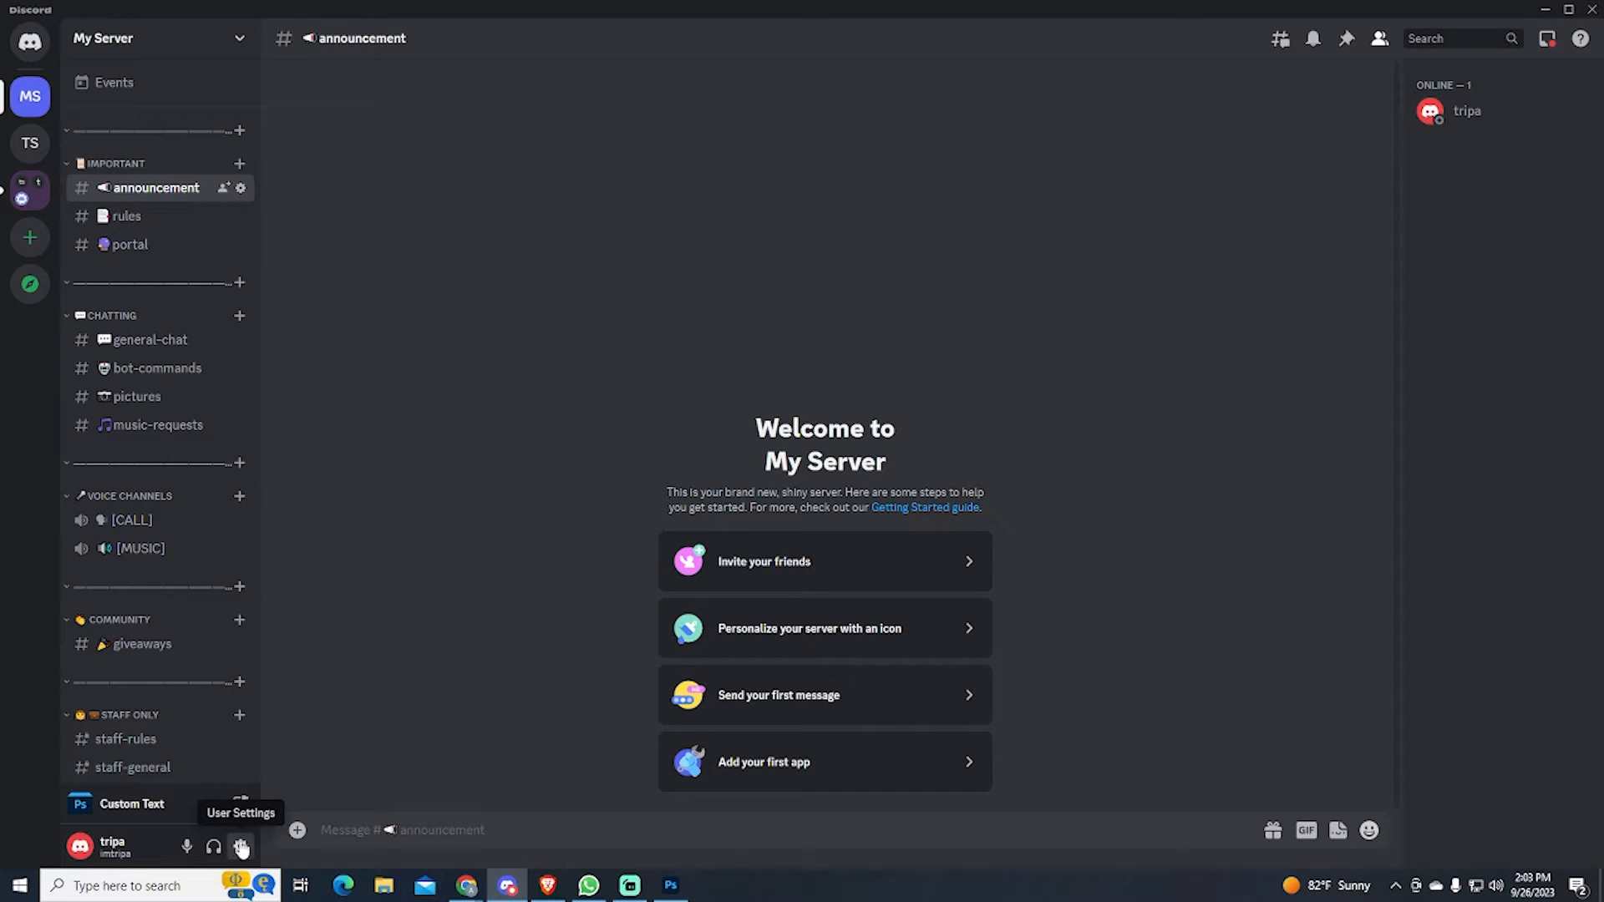
Reach the Profiles editor through User Settings > Edit User Profile
click(240, 847)
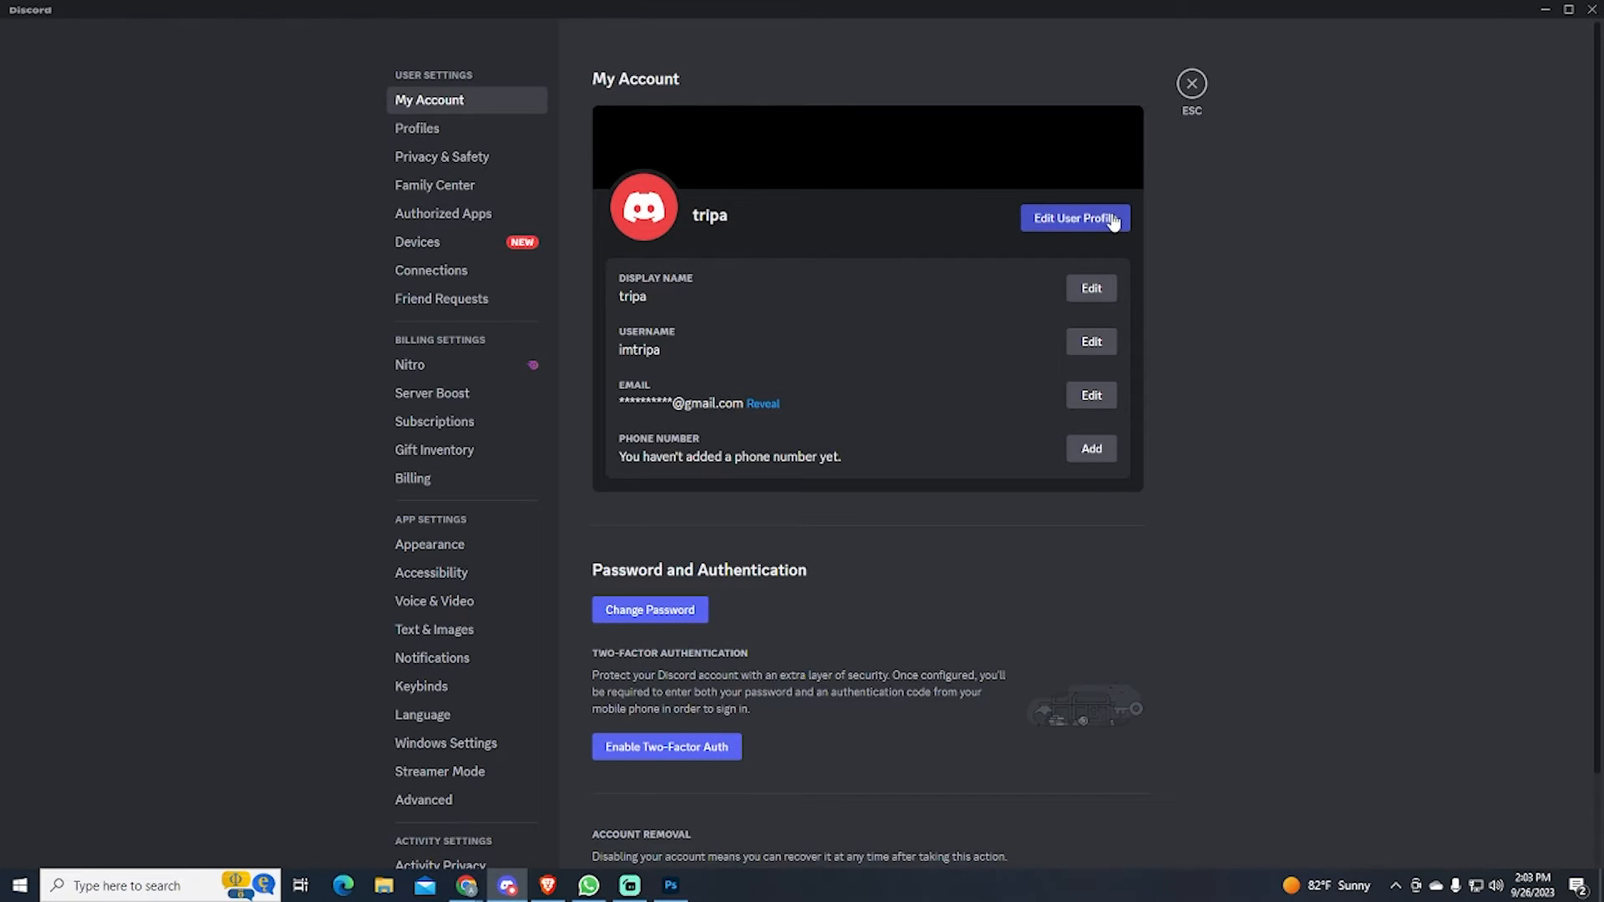
click(1073, 217)
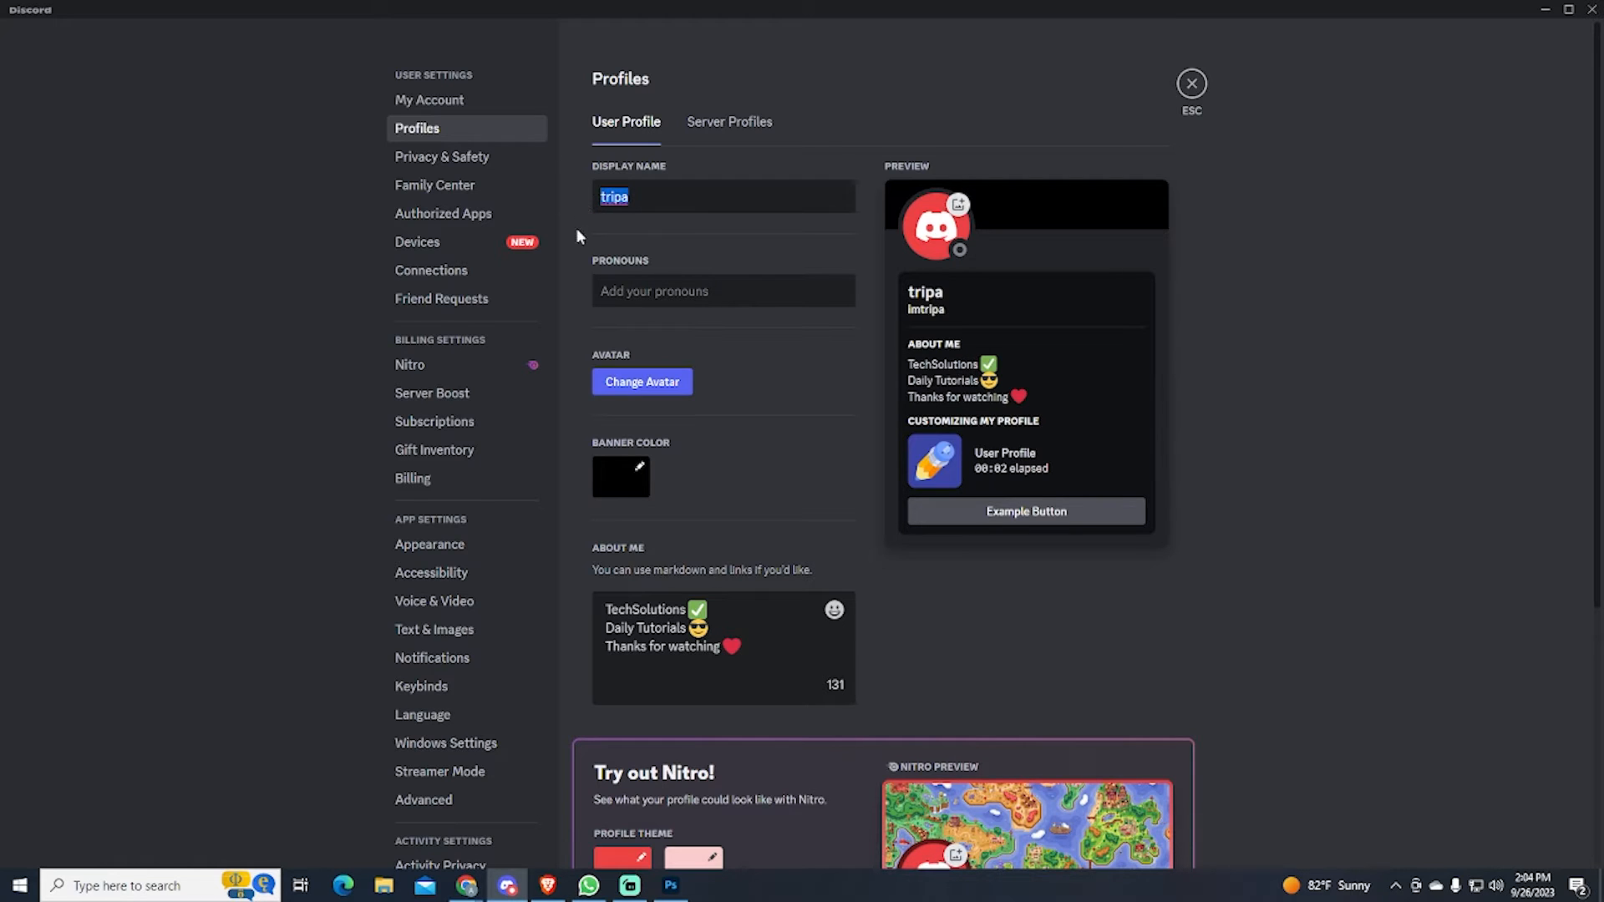
Replace the display name with invisible characters and save, leaving only username imtripa visible
text(imtripa)
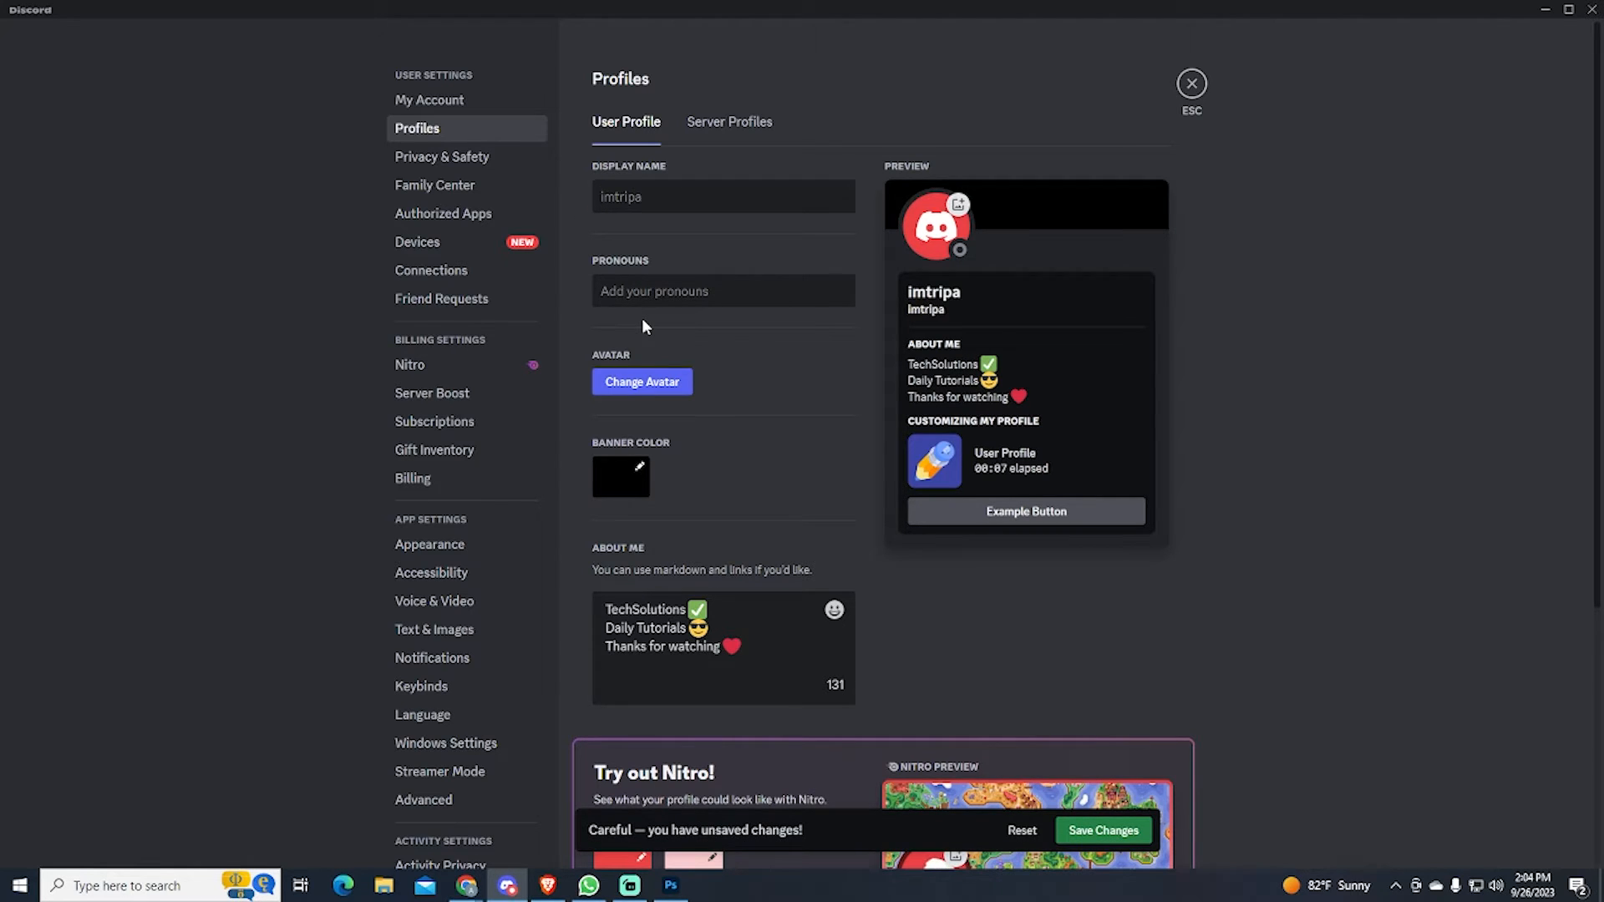
click(721, 198)
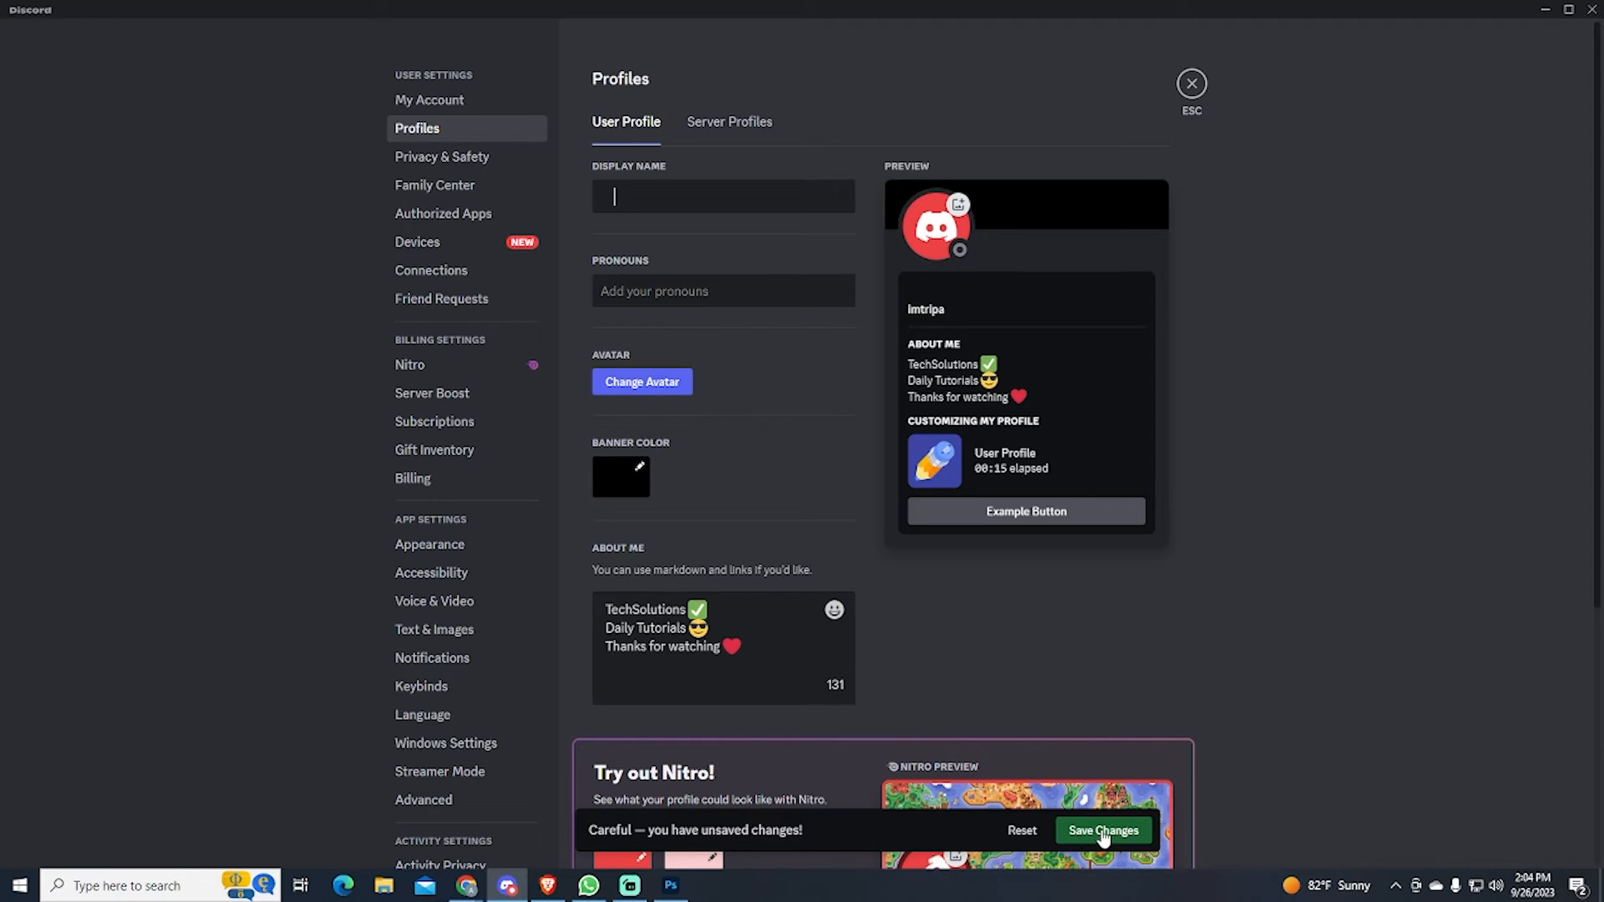
click(1103, 830)
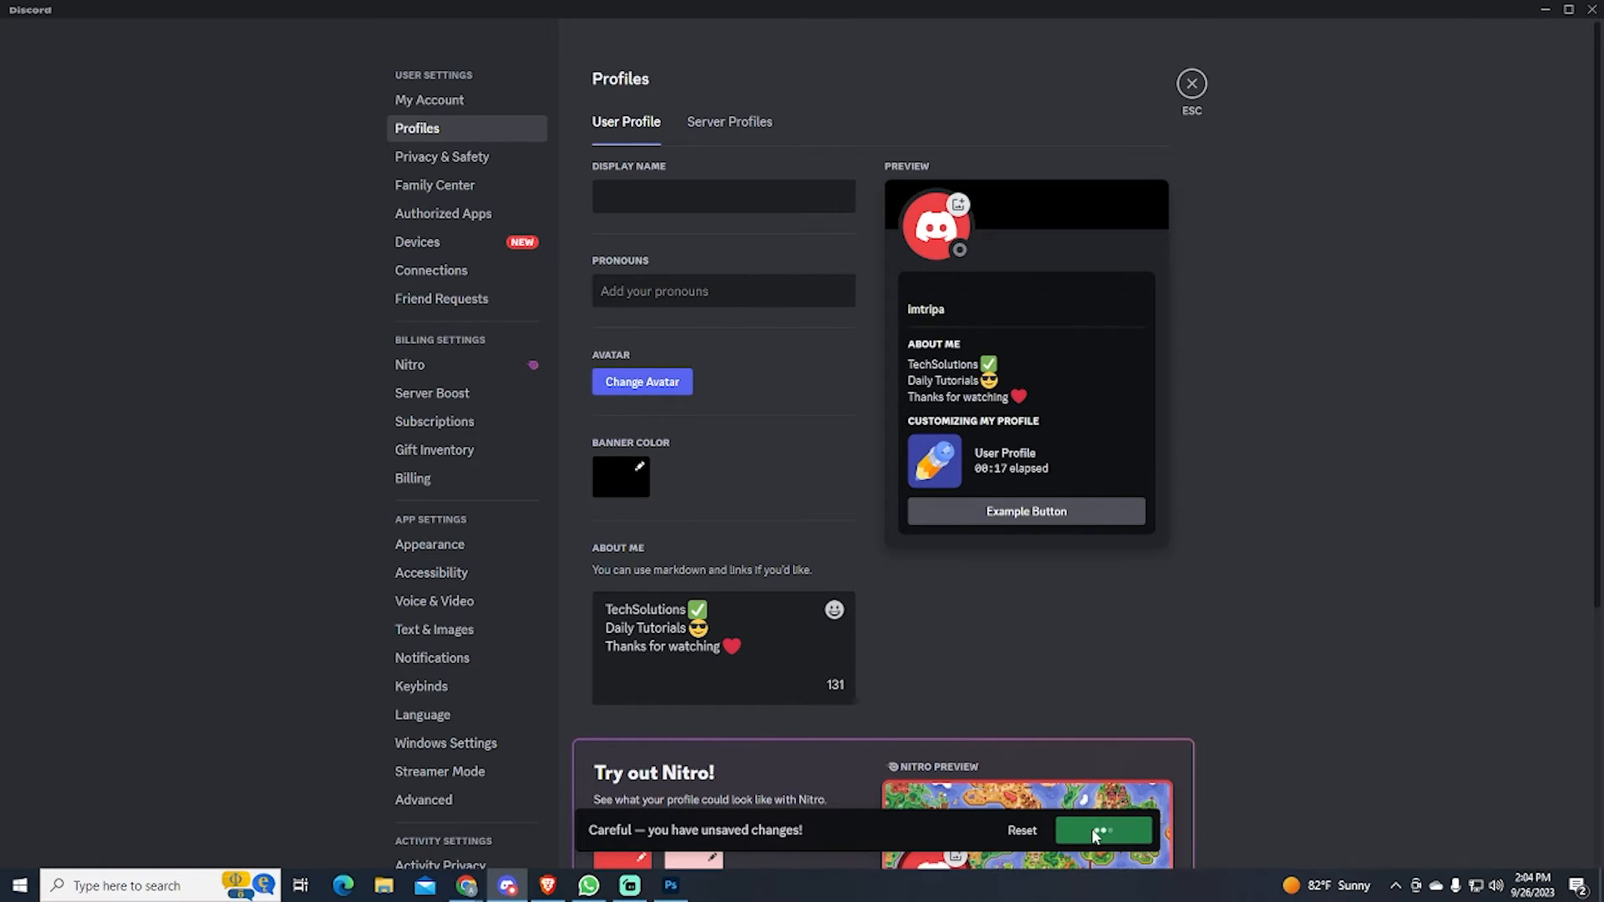
click(1104, 830)
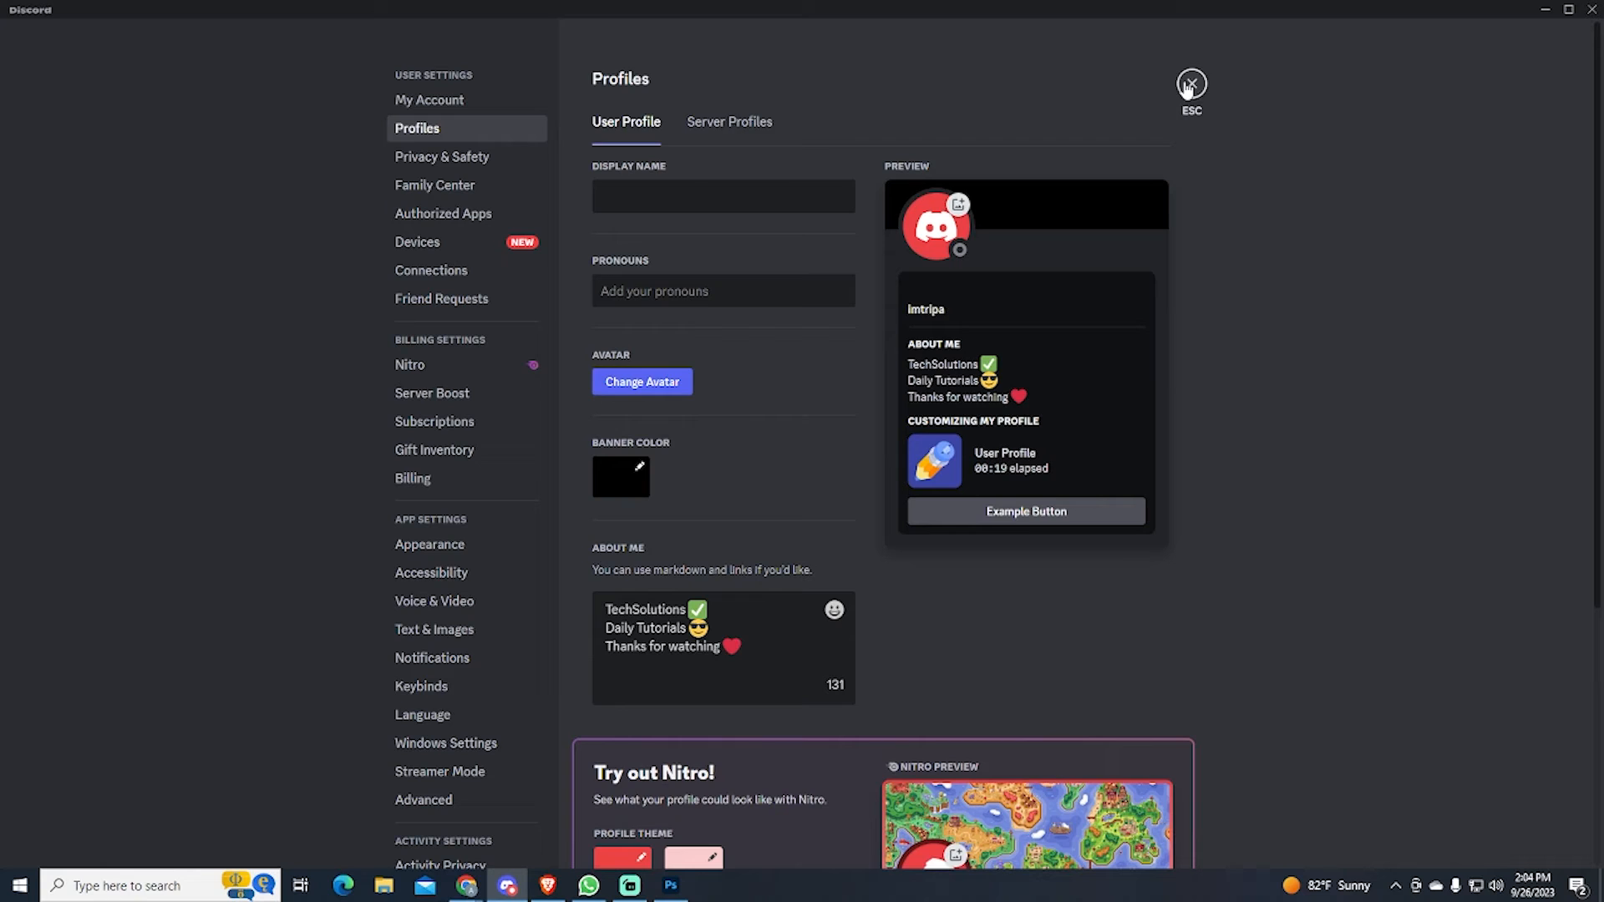
Exit User Settings back to My Server's announcement channel
click(1189, 84)
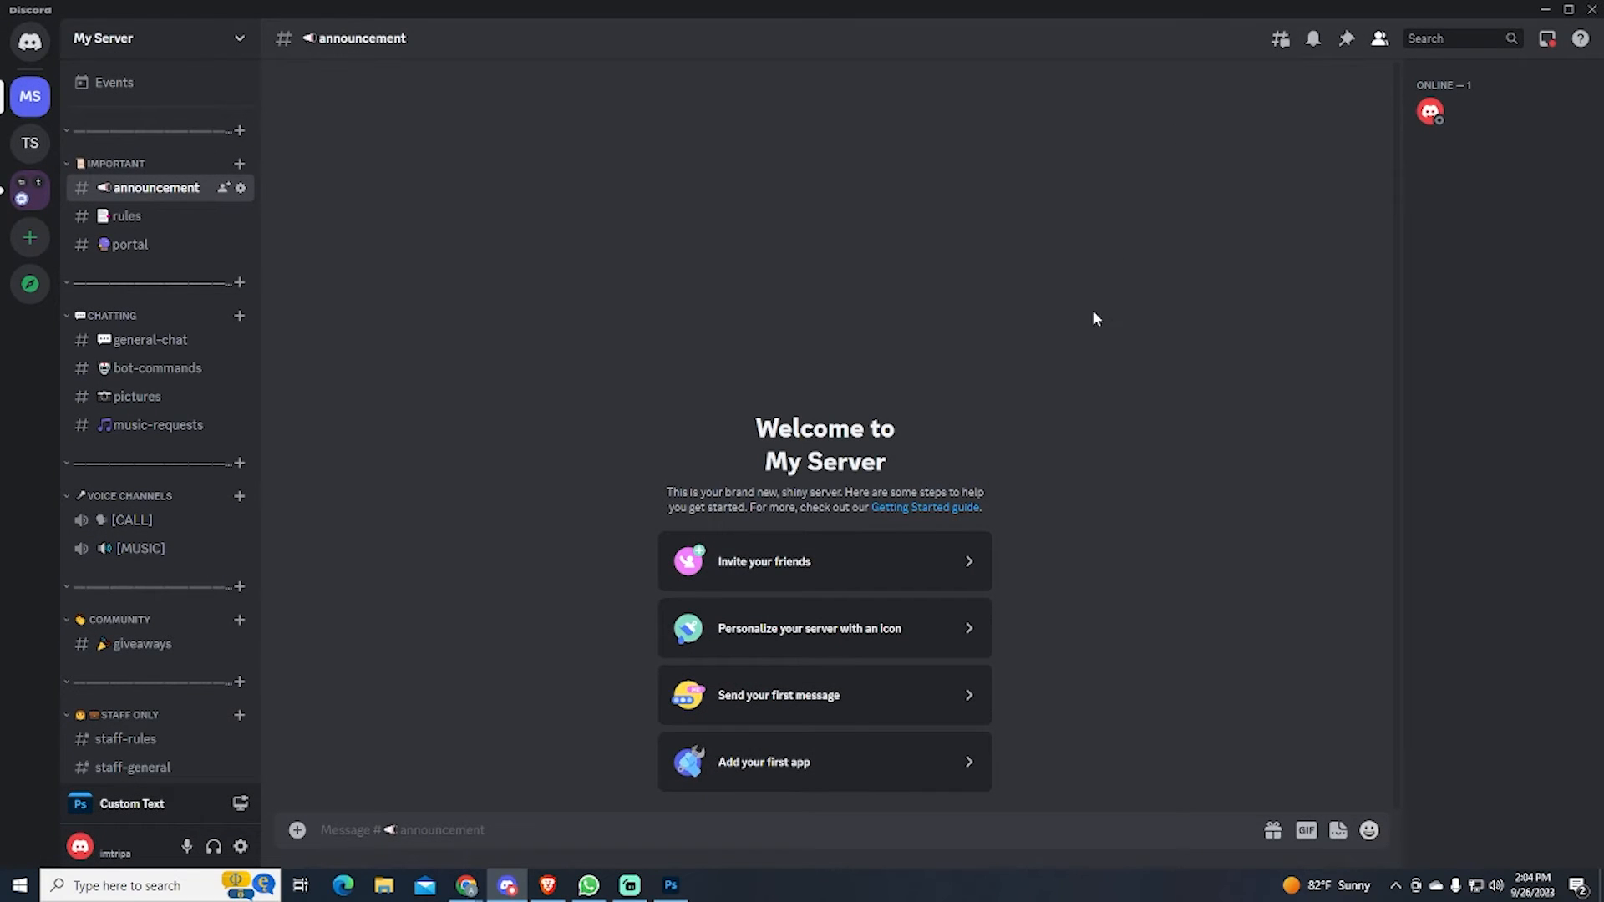
mouse_move(1434, 112)
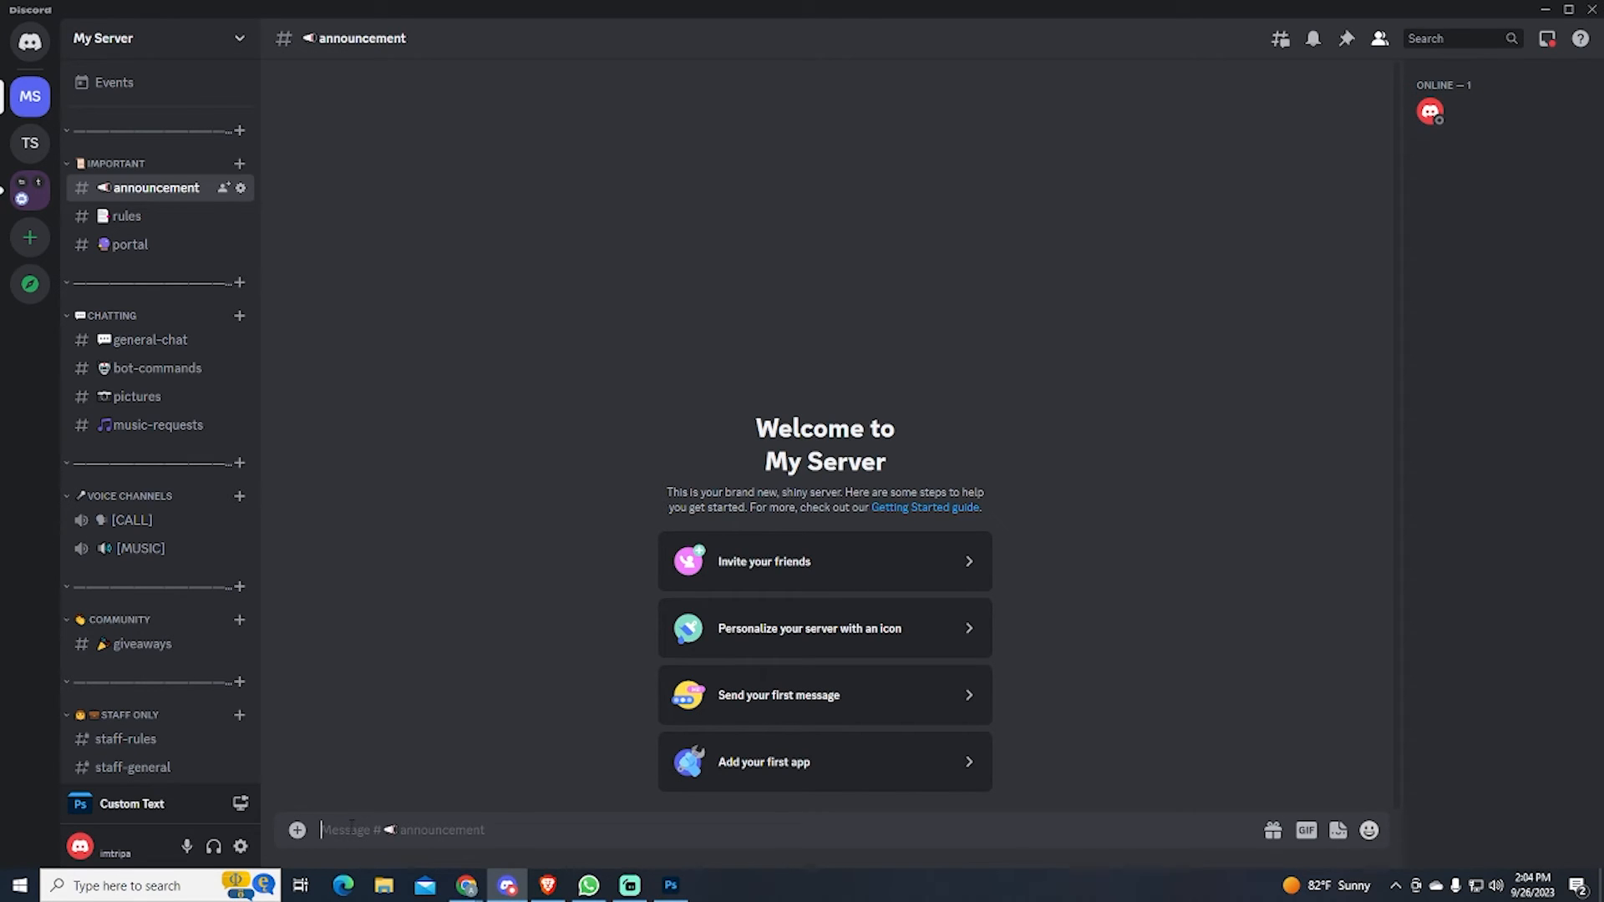
Send 'Hello' in the announcement channel under the now nameless account
text(Hell)
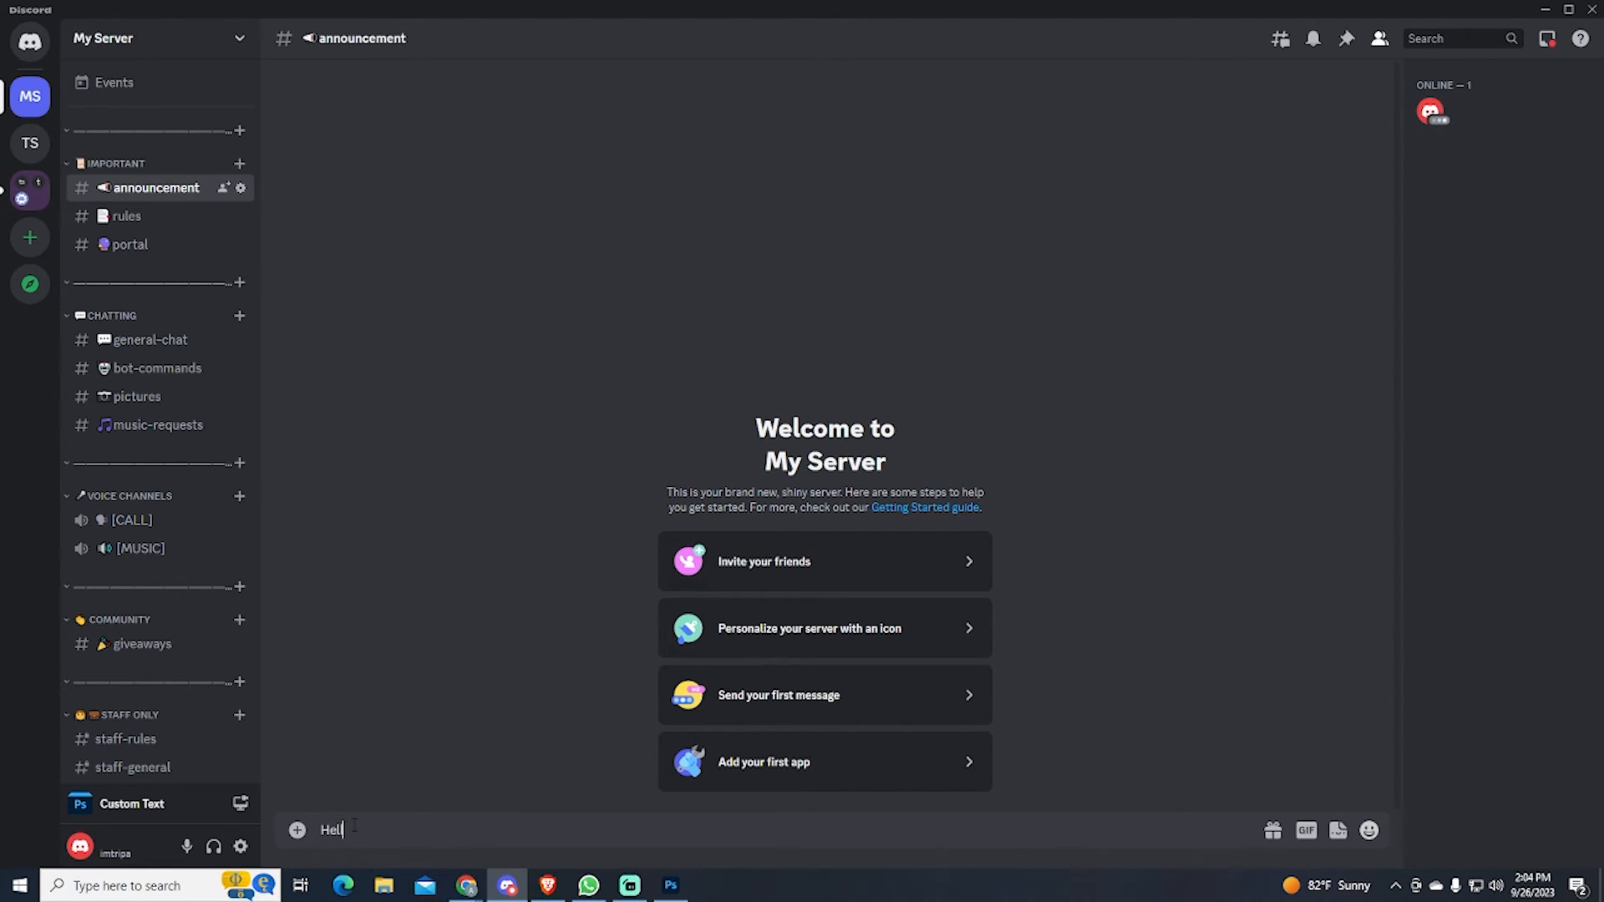
key(enter)
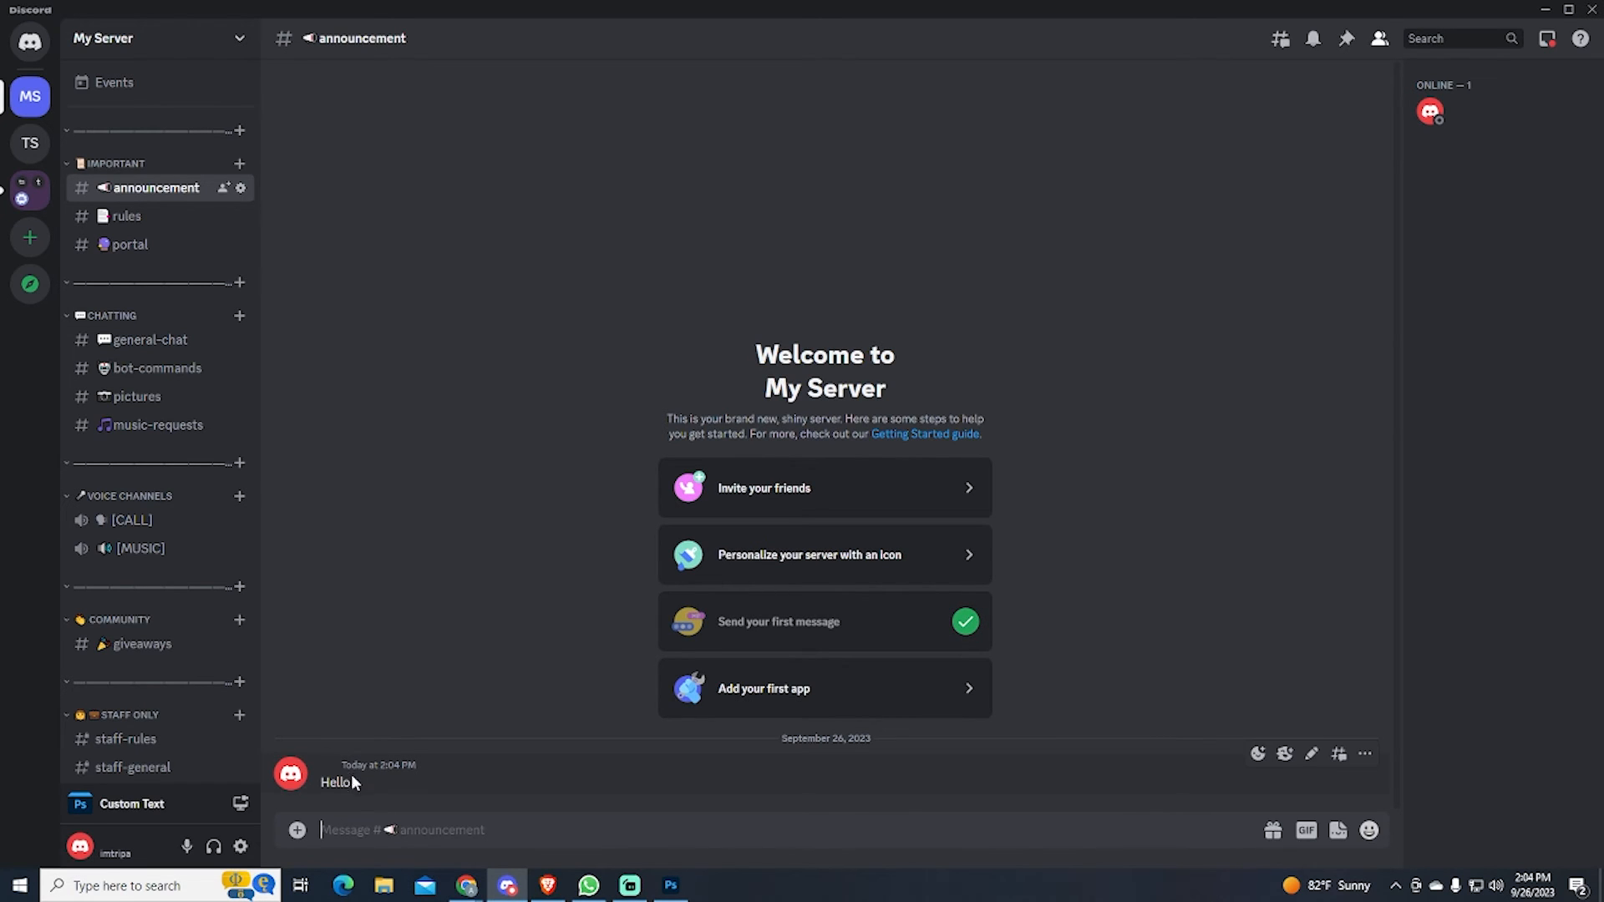
mouse_move(394, 787)
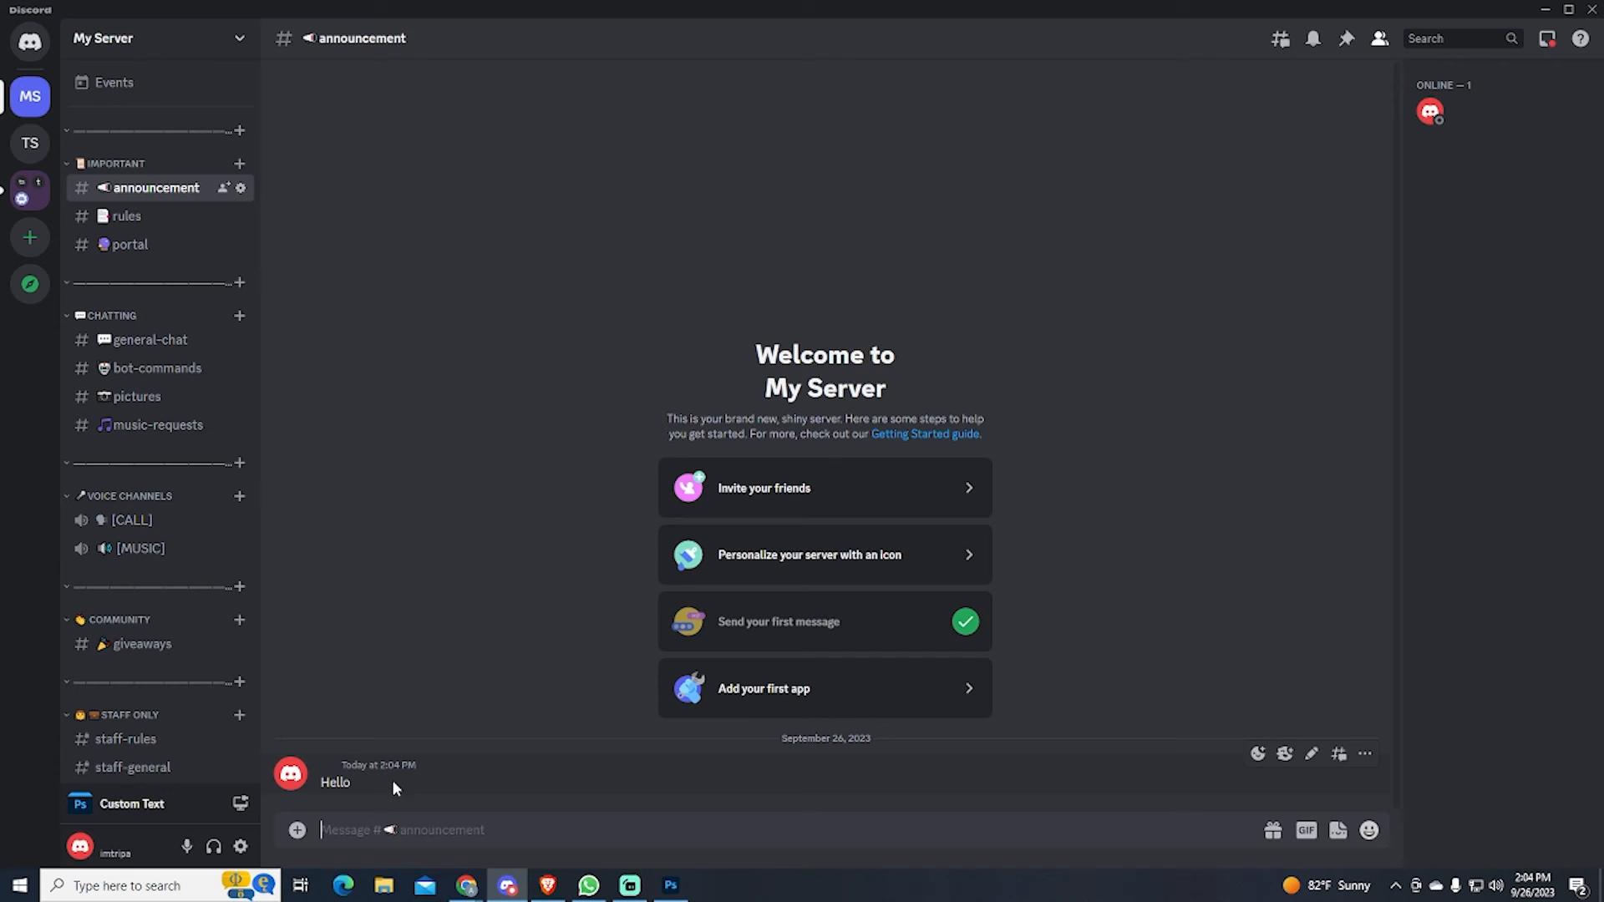
mouse_move(321, 799)
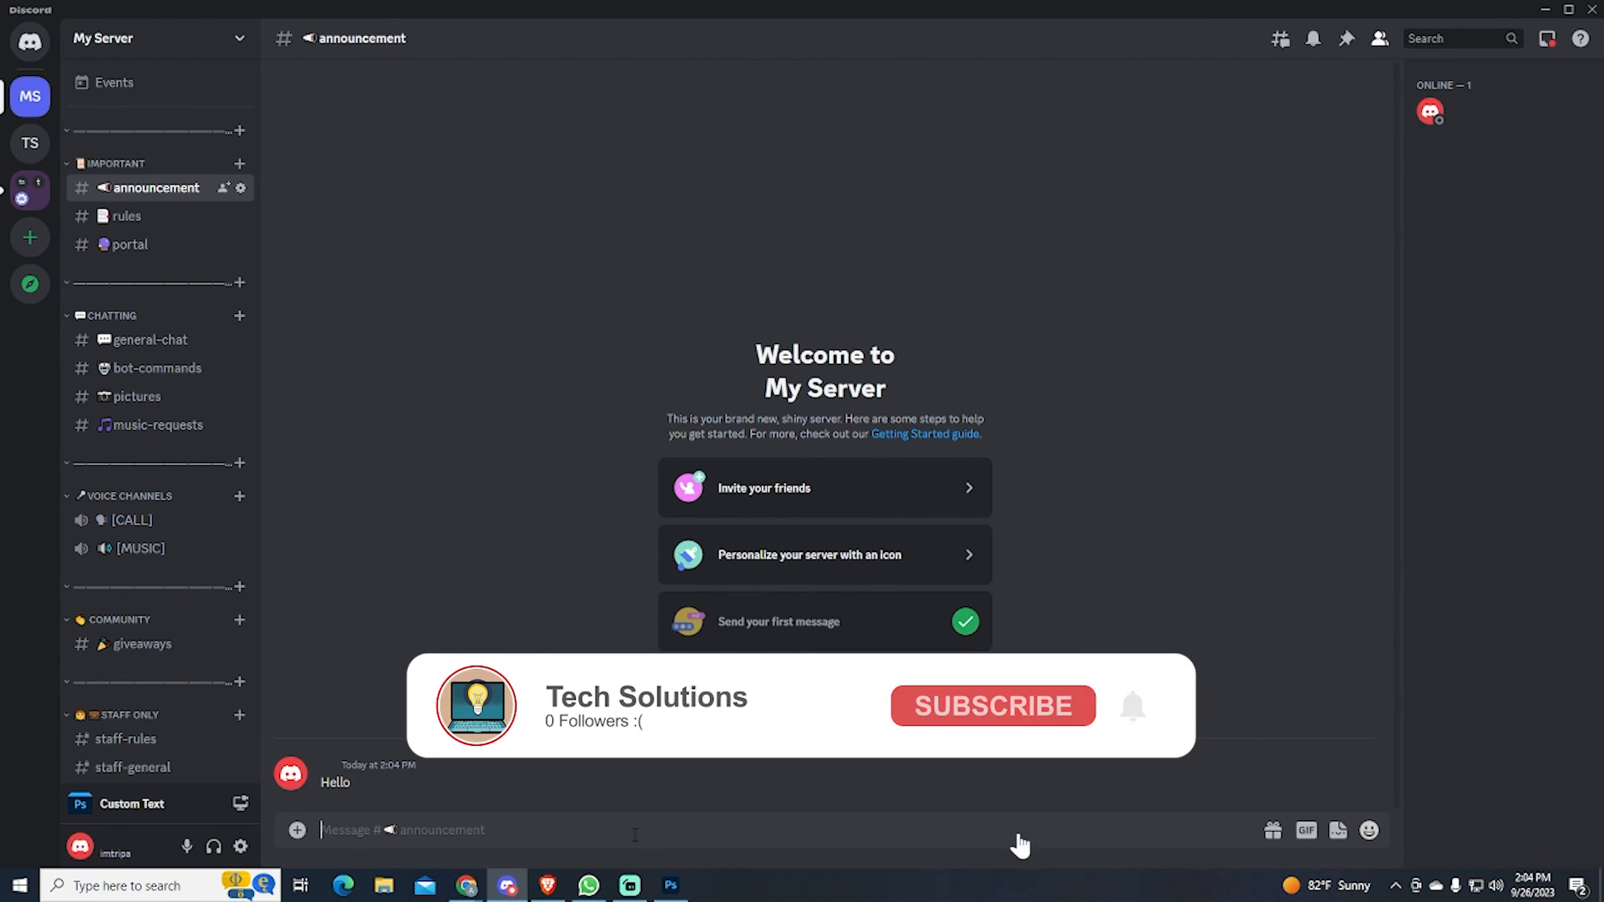
click(991, 706)
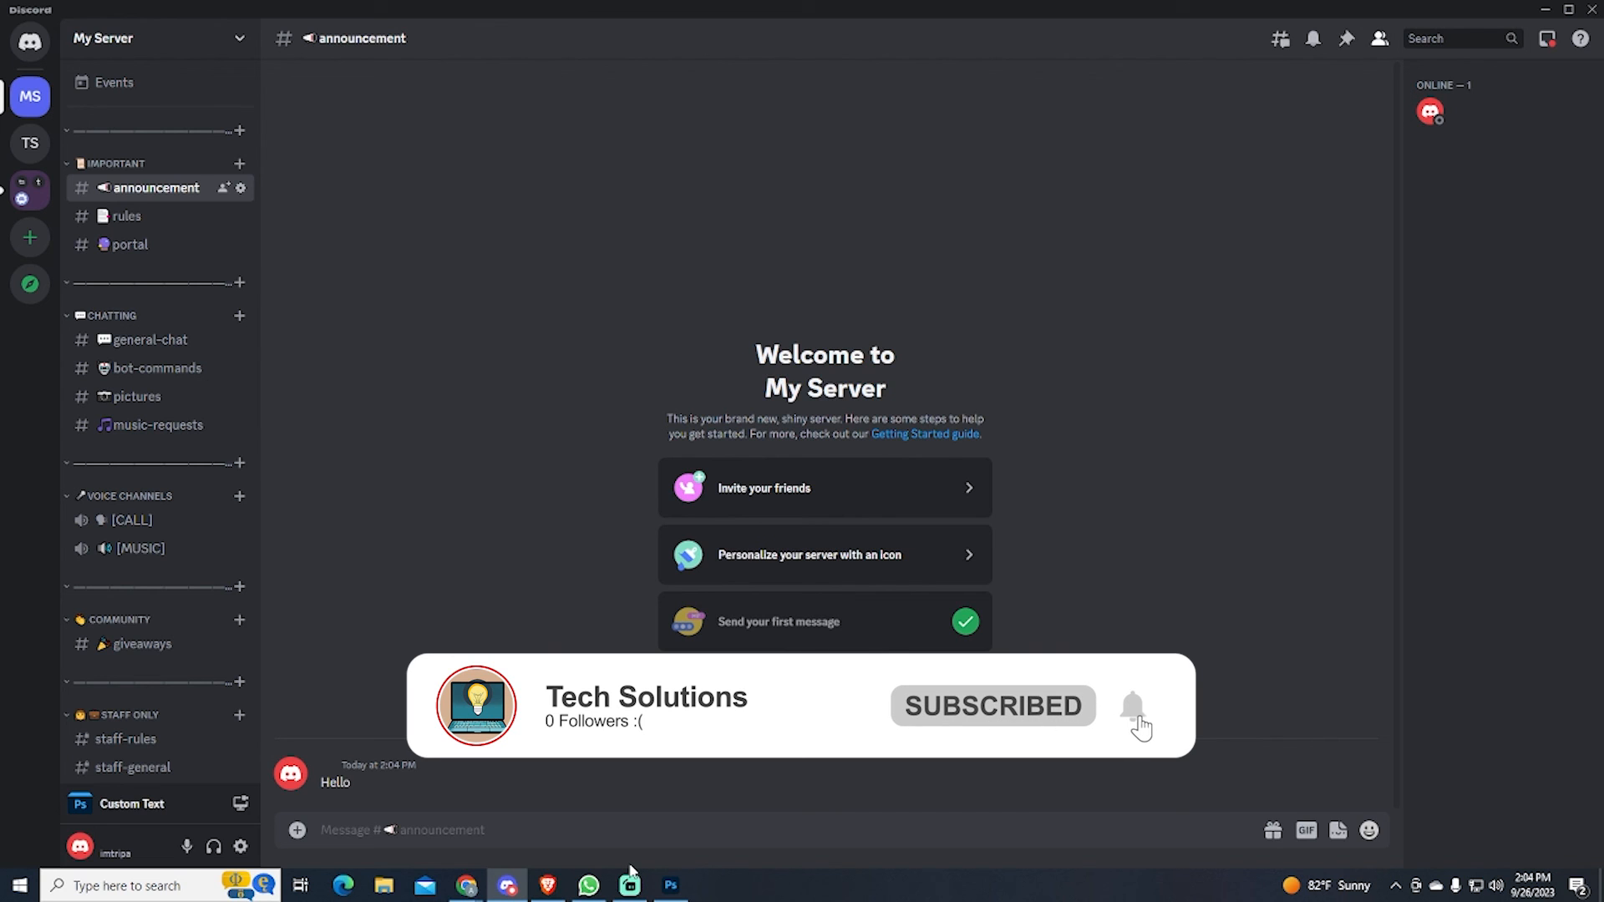